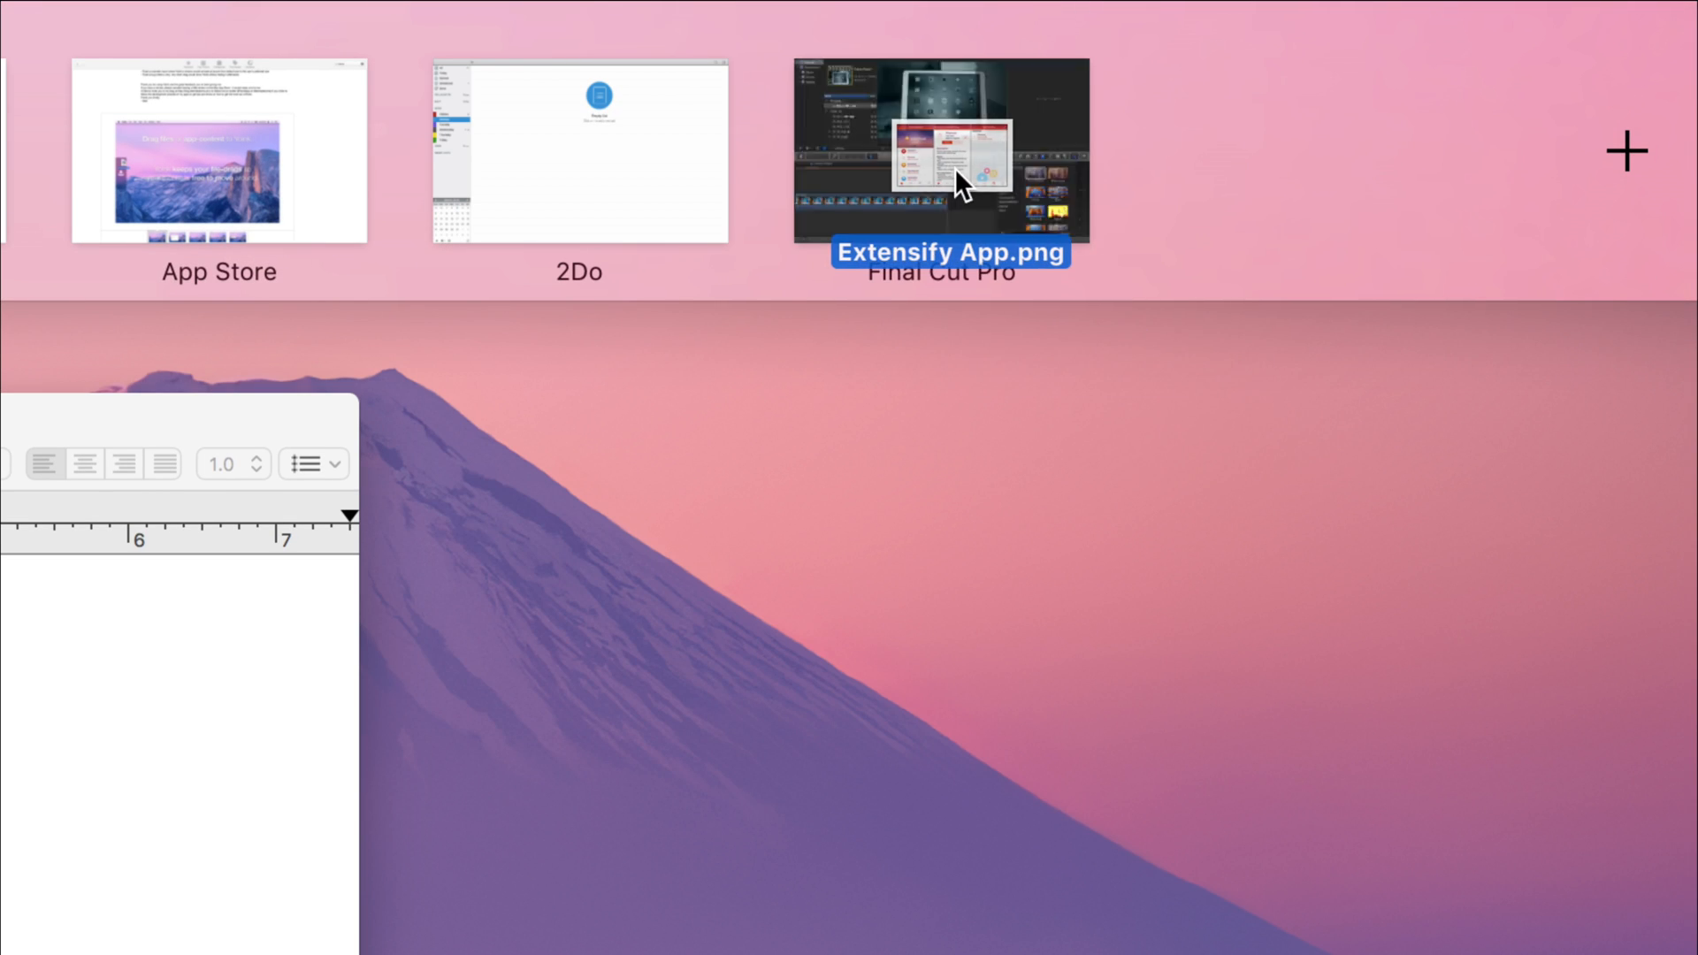
- Exit the Mission Control overview back to the desktop
left_click(940, 155)
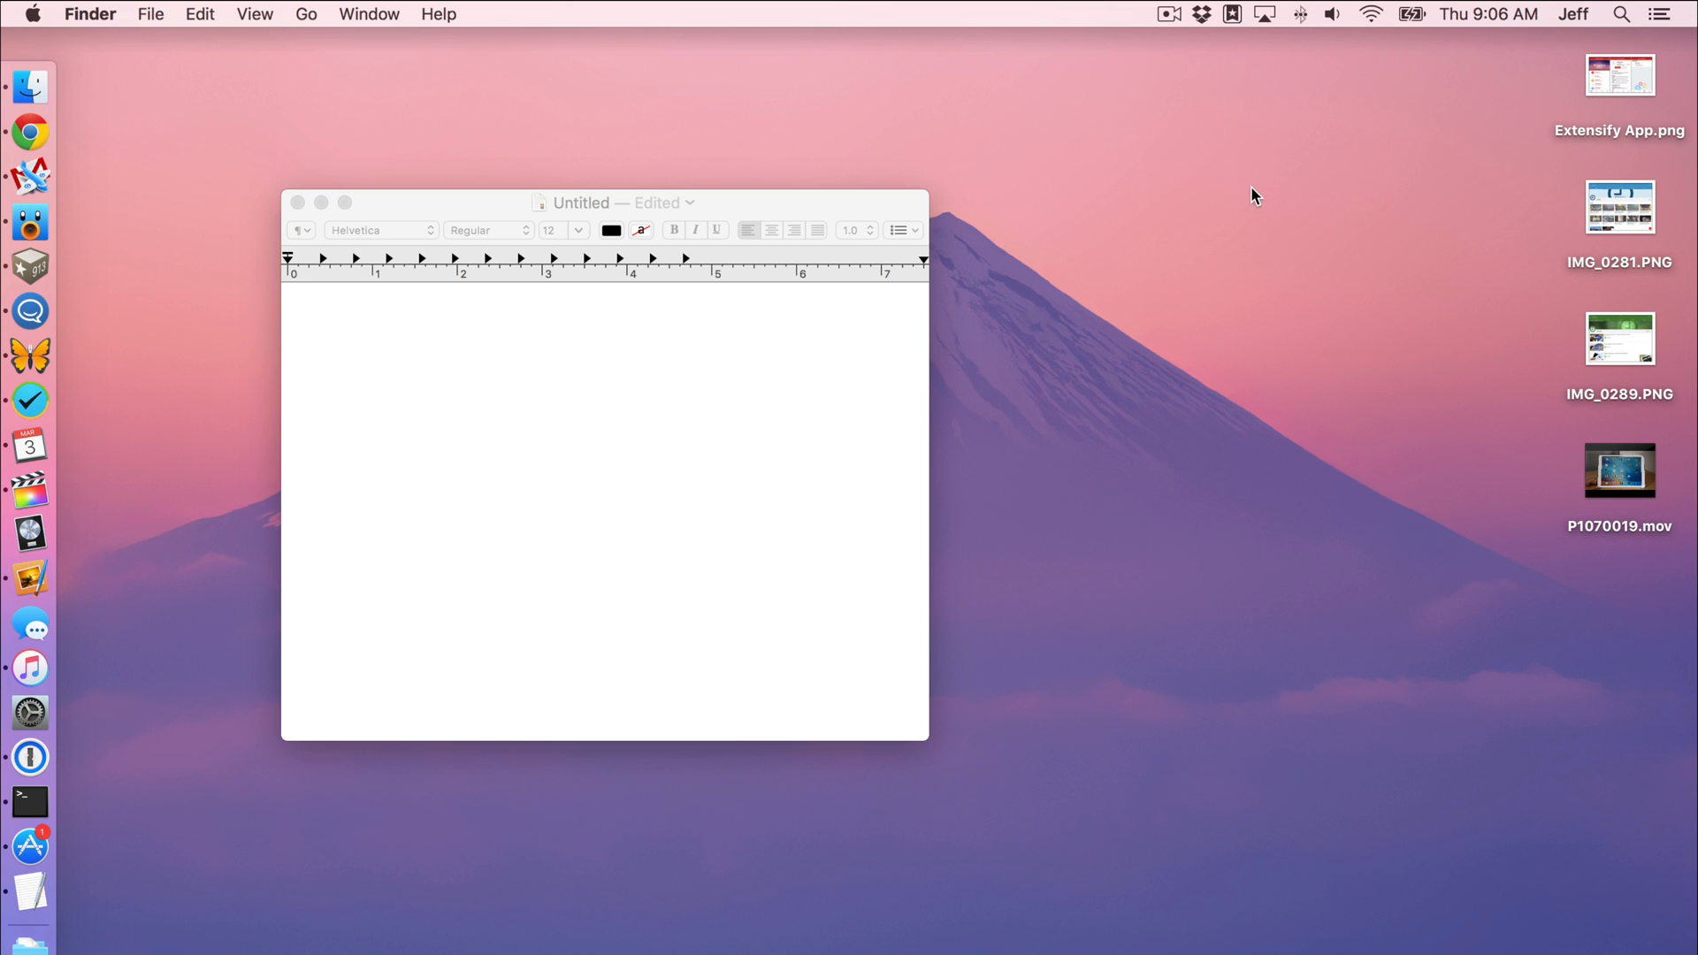
mouse_move(102, 618)
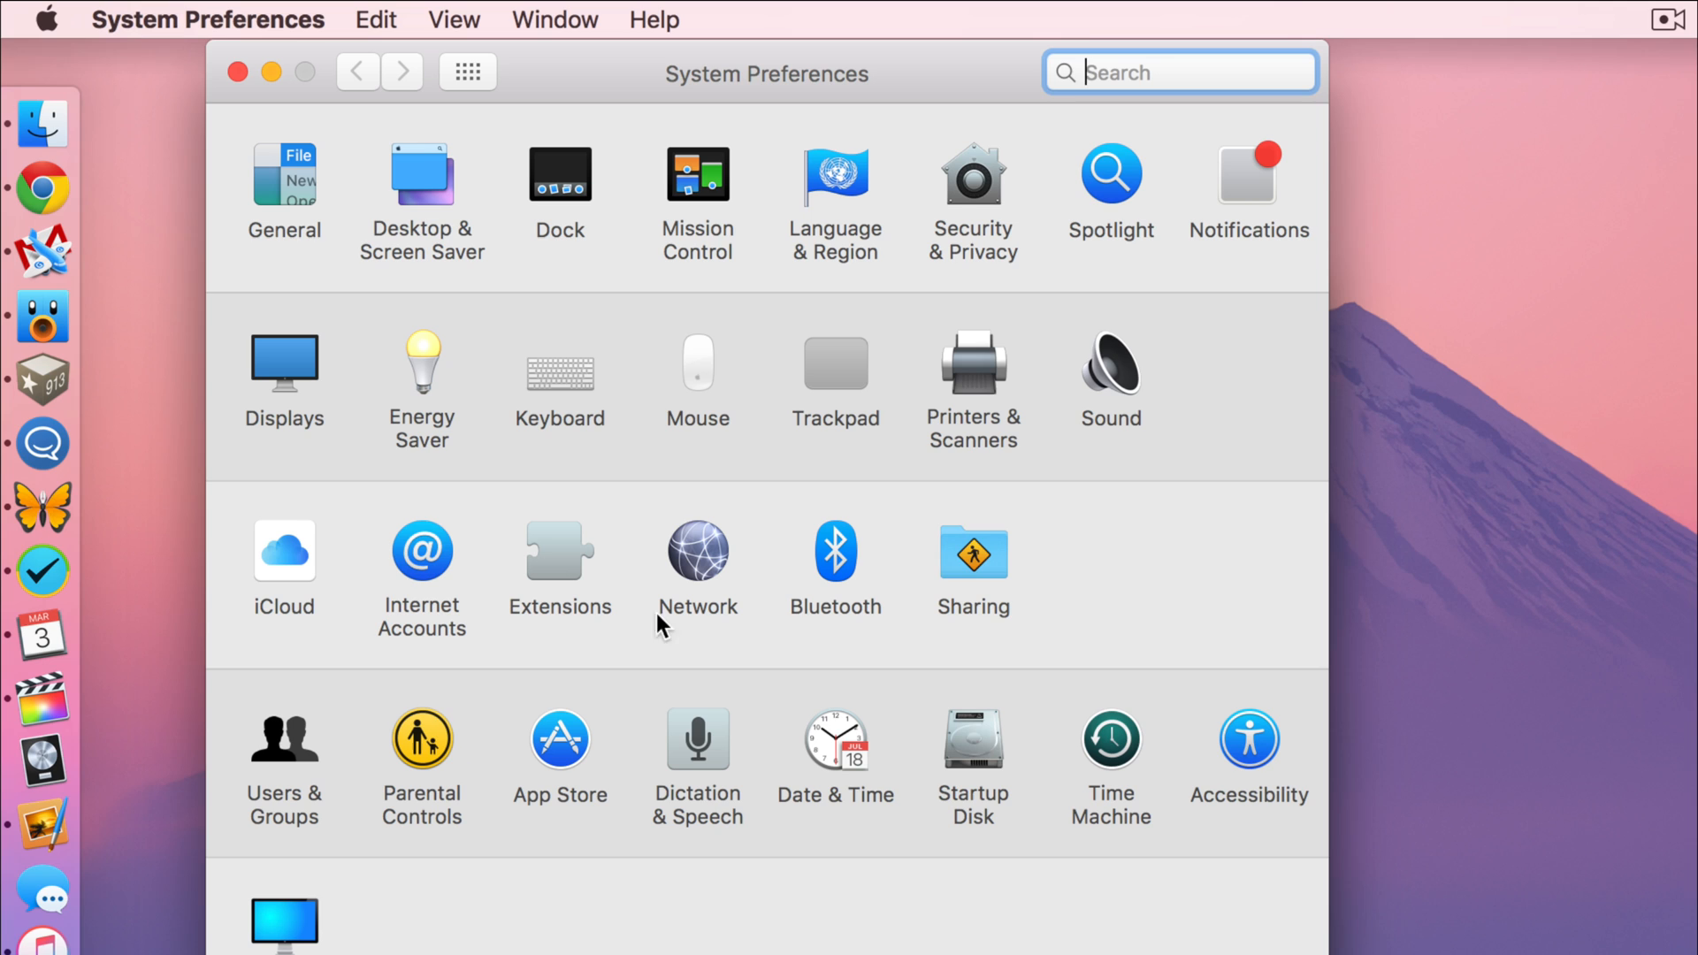
- Confirm in Hot Corners that the top-right corner triggers Mission Control
left_click(697, 173)
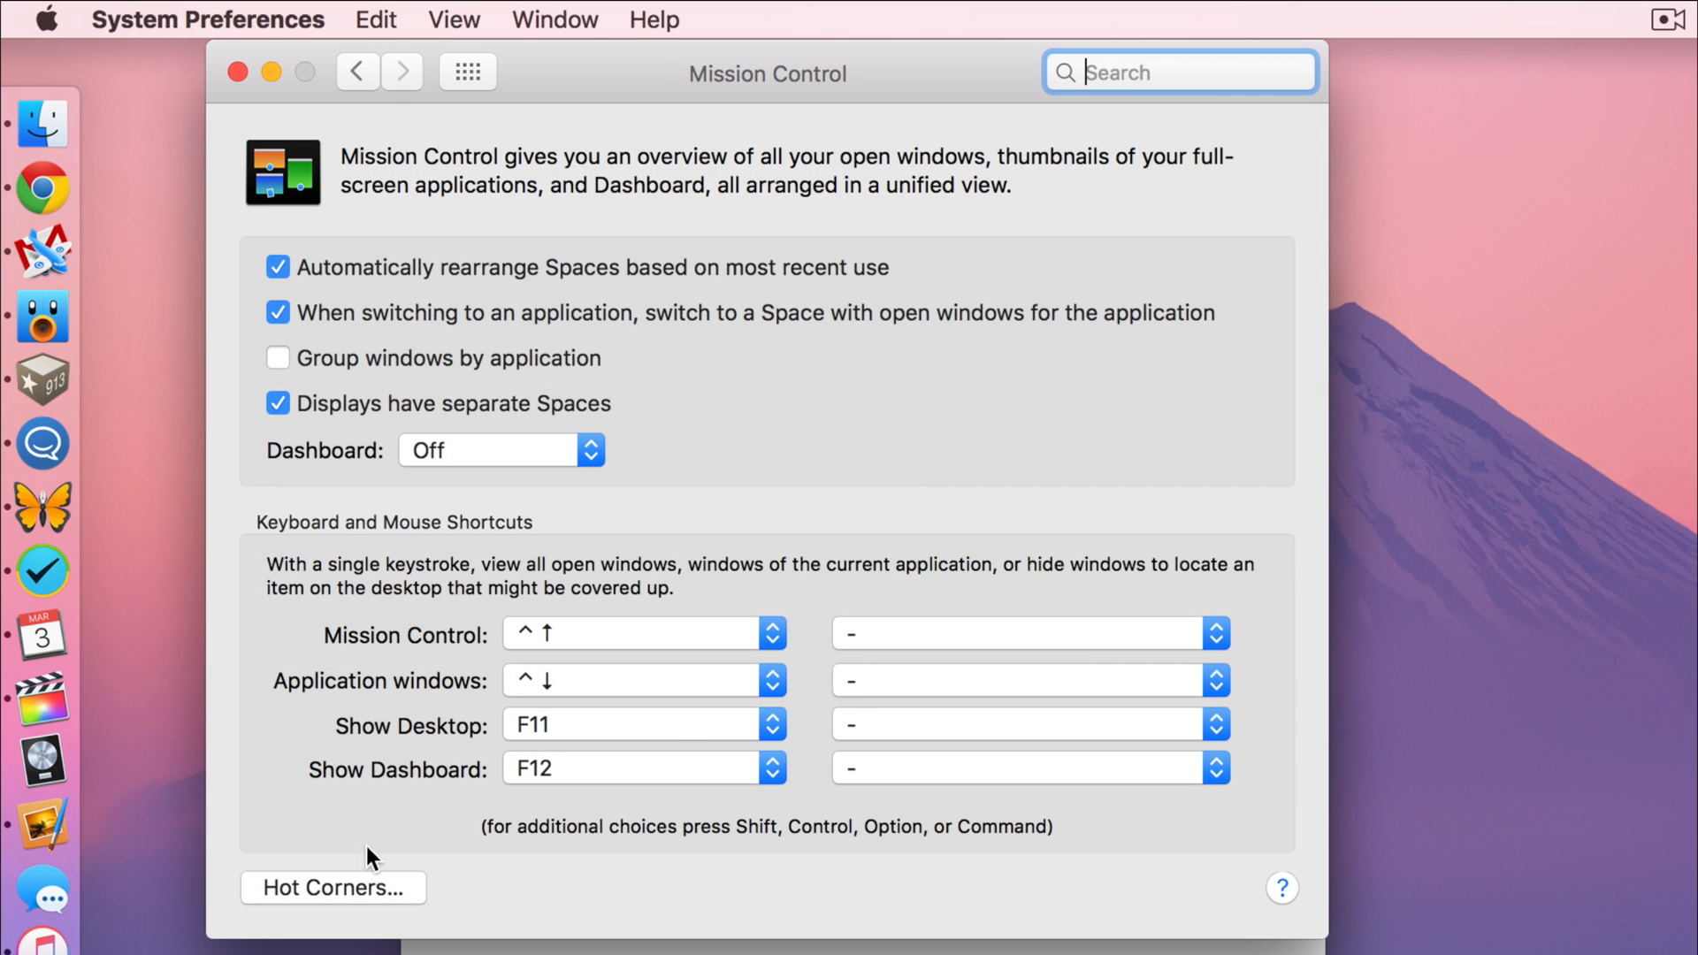
left_click(331, 887)
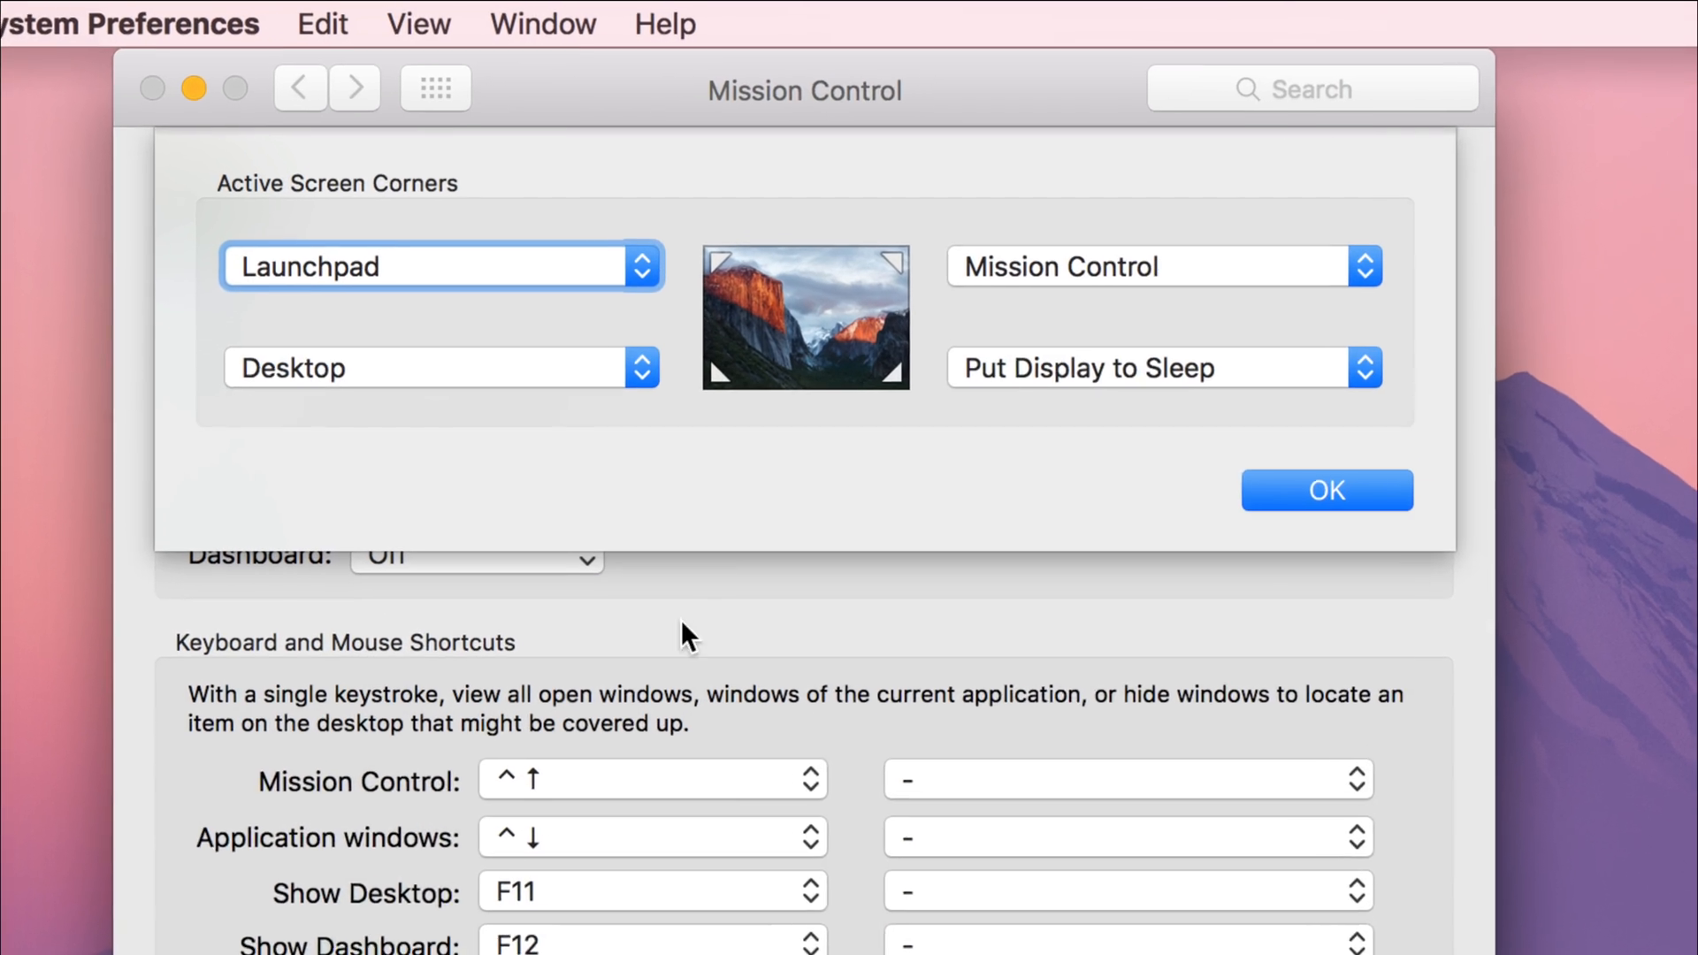
left_click(1164, 267)
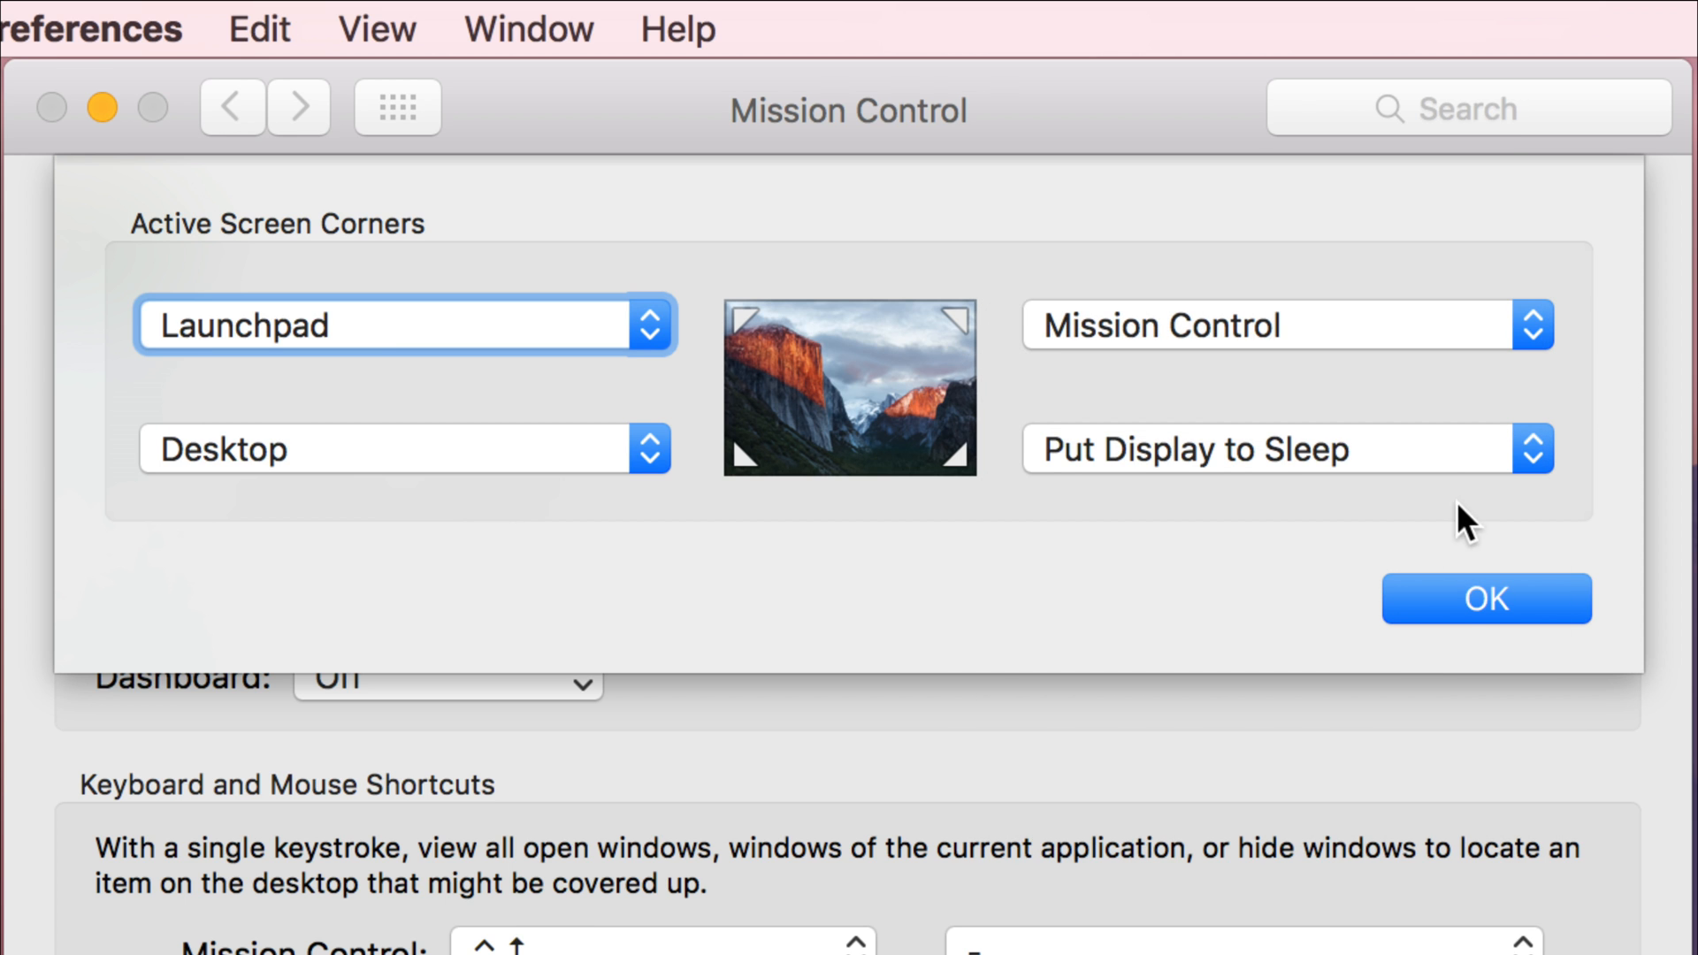
left_click(1486, 598)
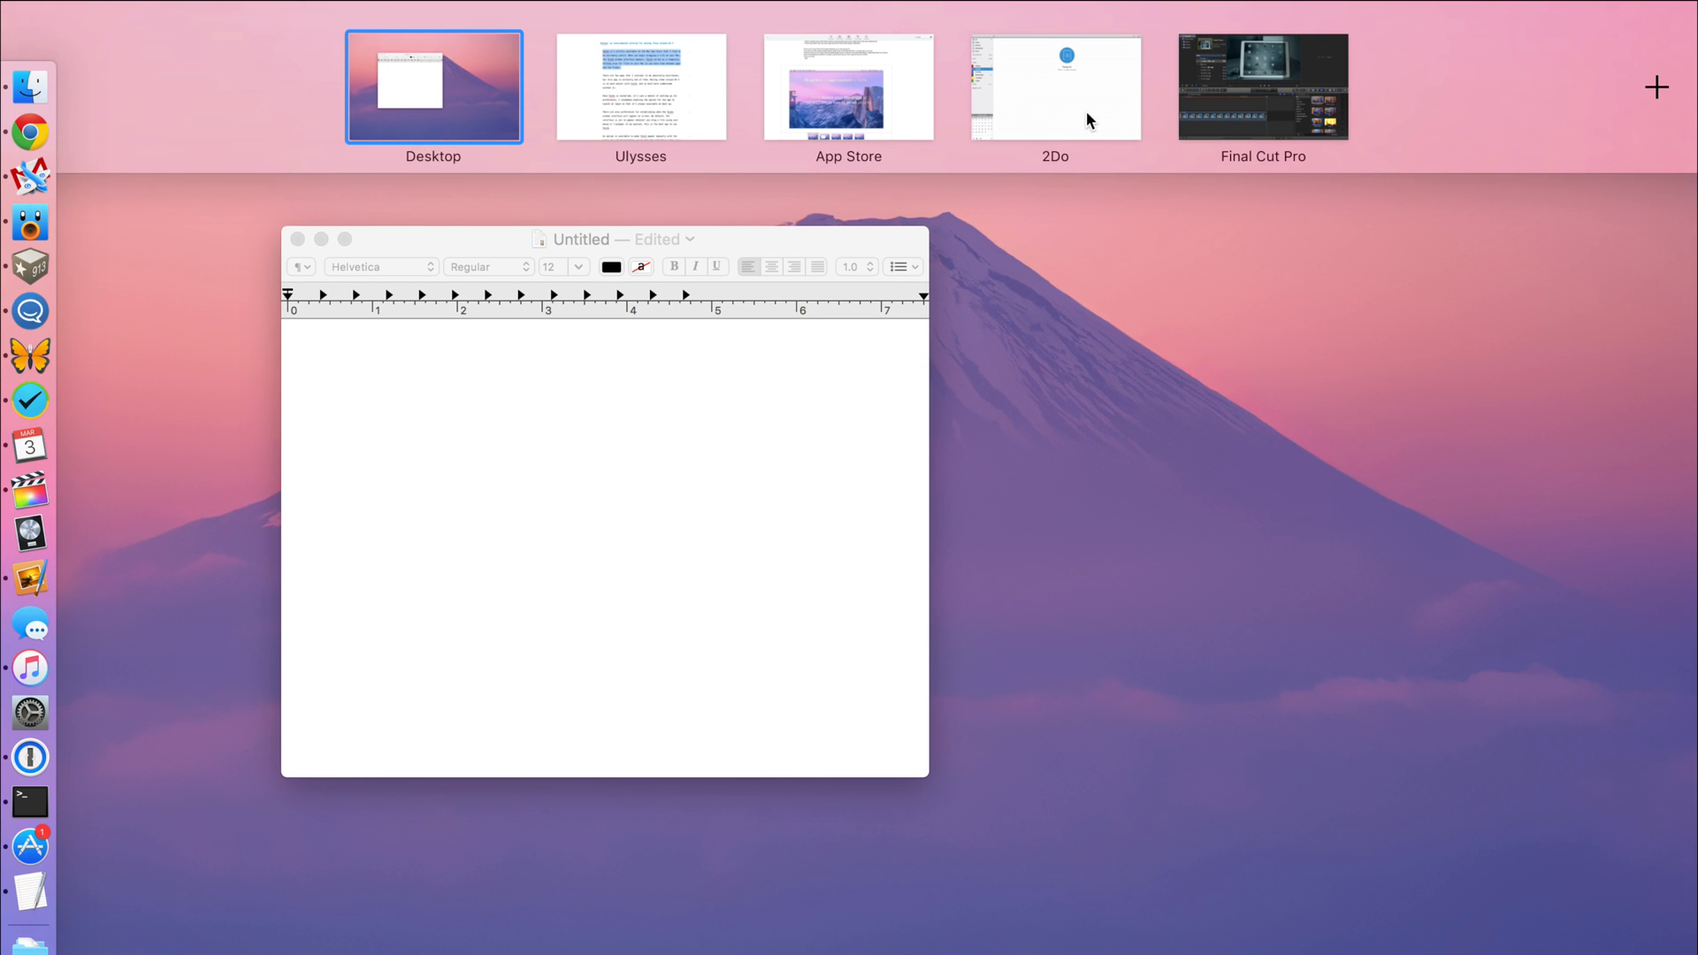
mouse_move(1229, 89)
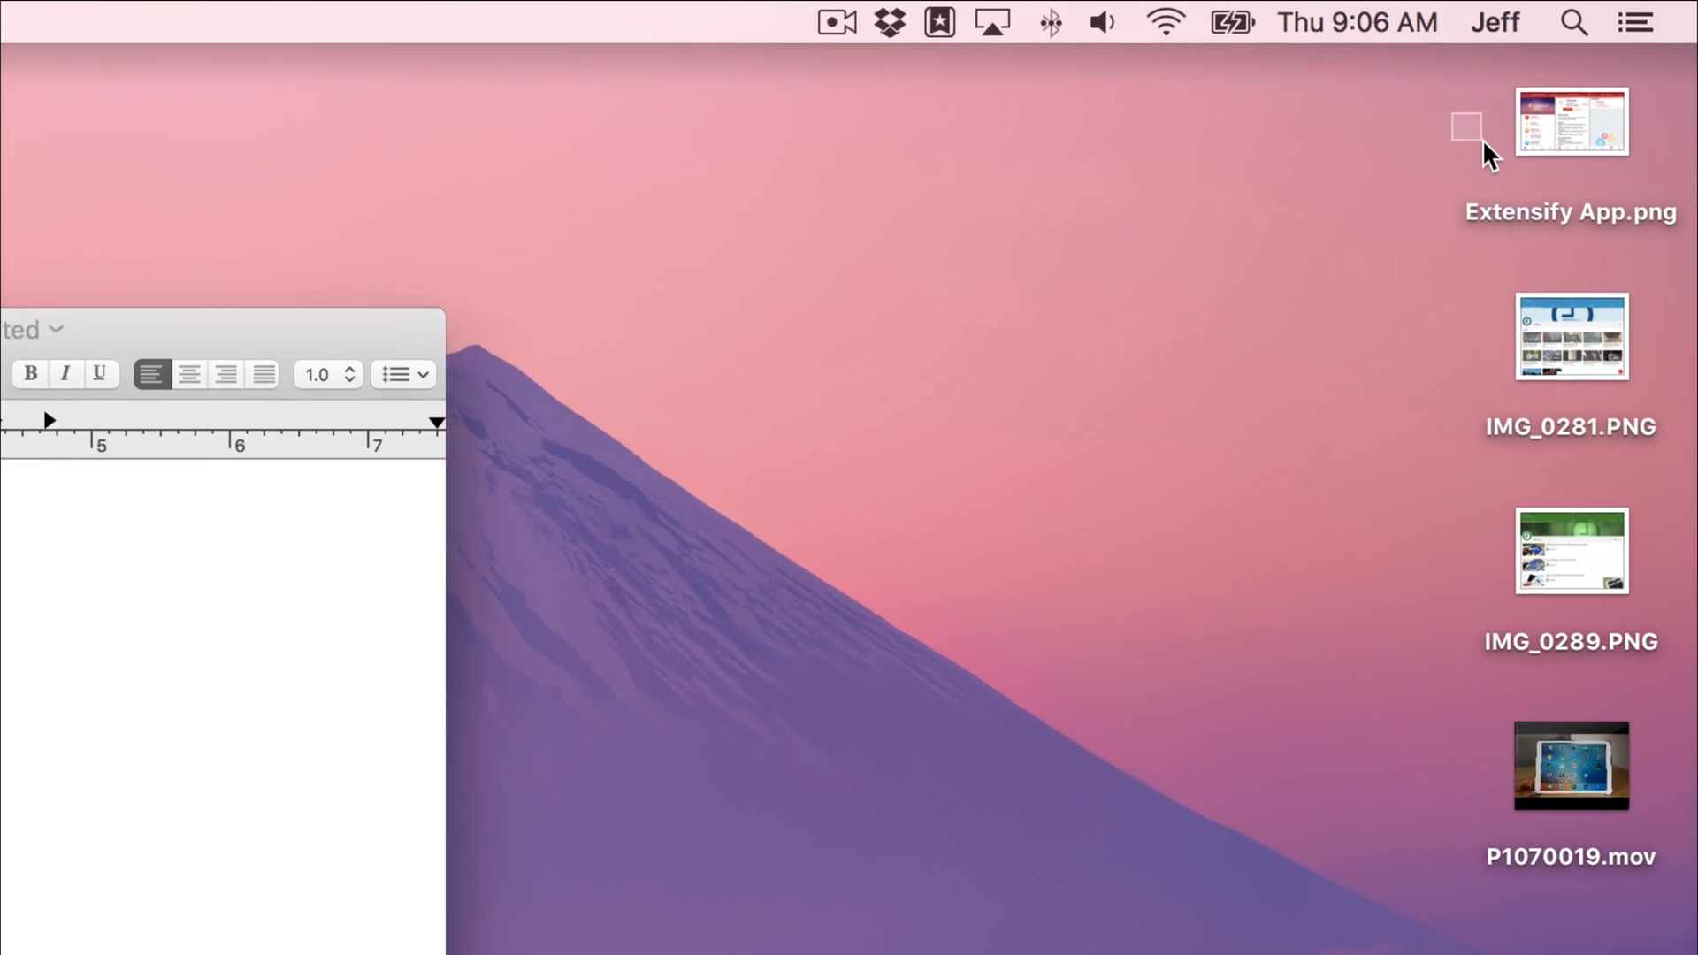
- Drag Extensify App.png via the hot corner onto the Final Cut Pro space
left_click(1569, 122)
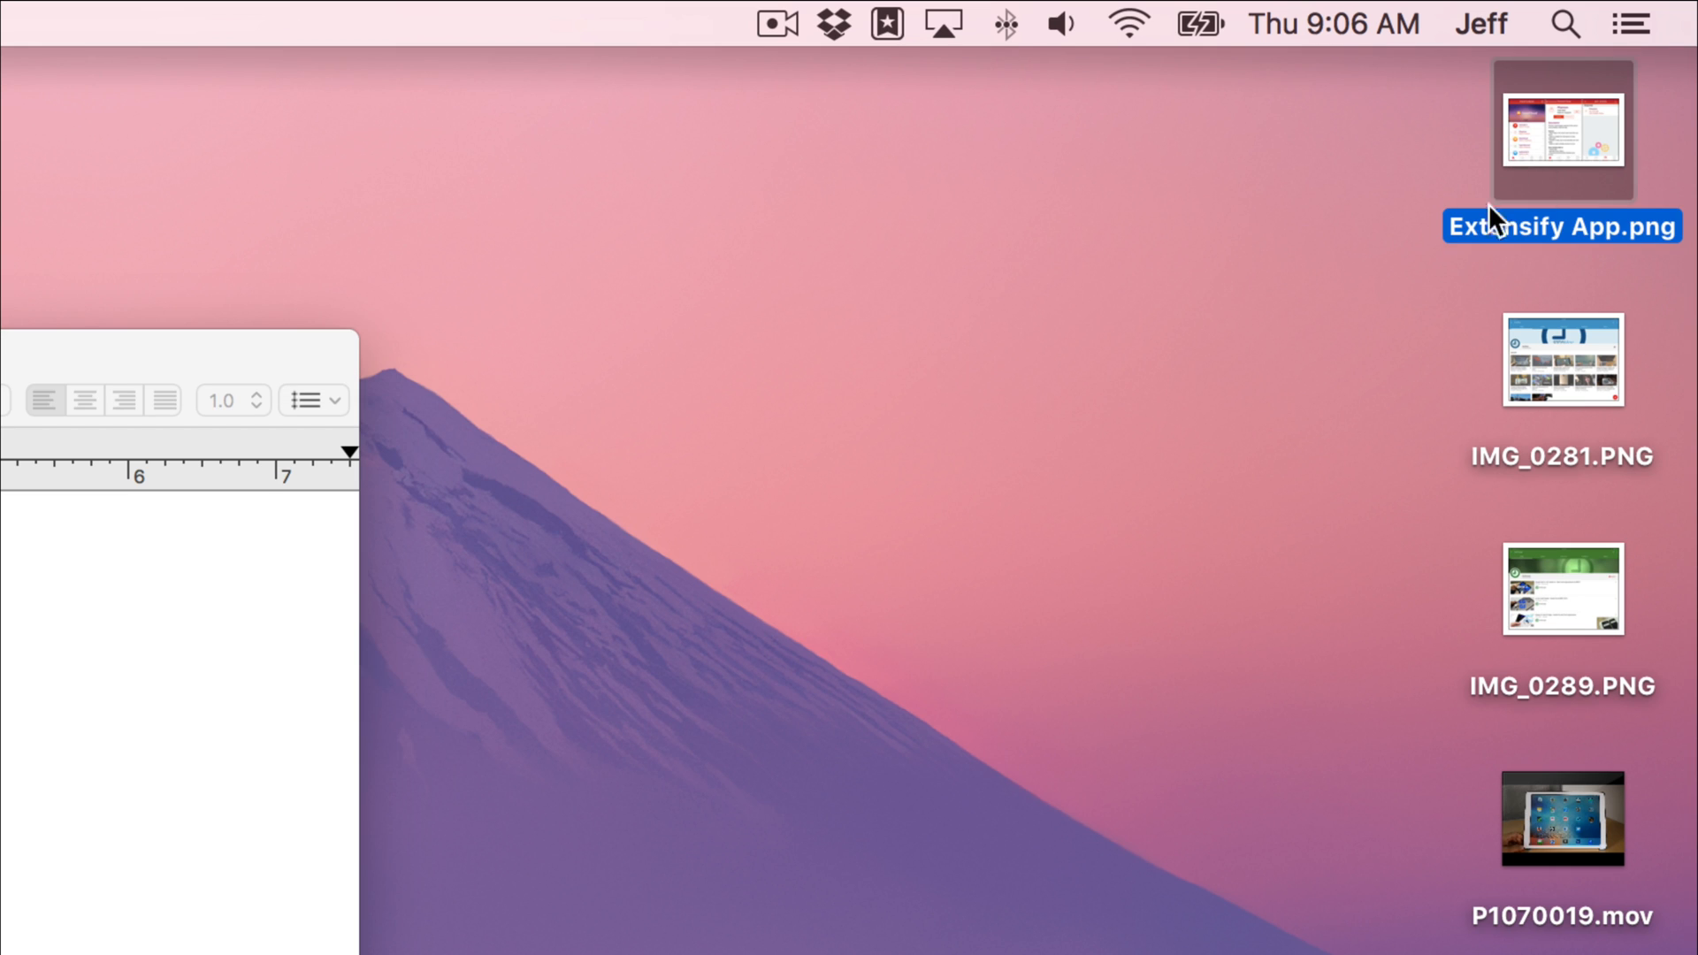
left_click_drag(1560, 129, 1314, 285)
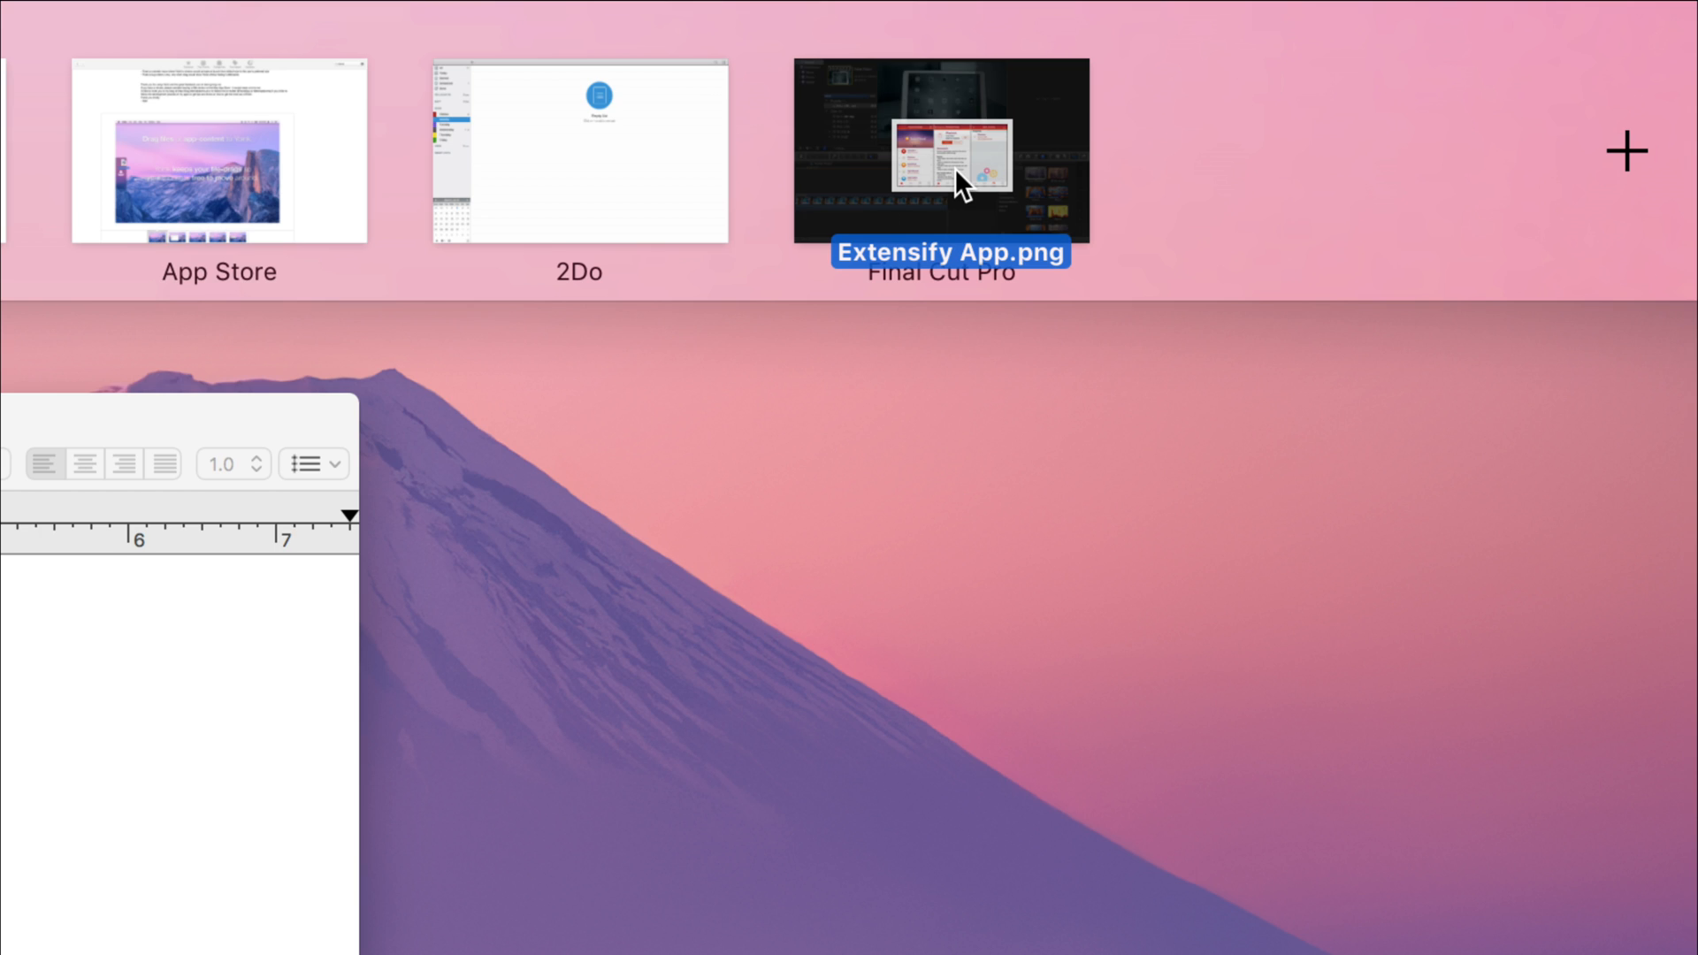
left_click(939, 152)
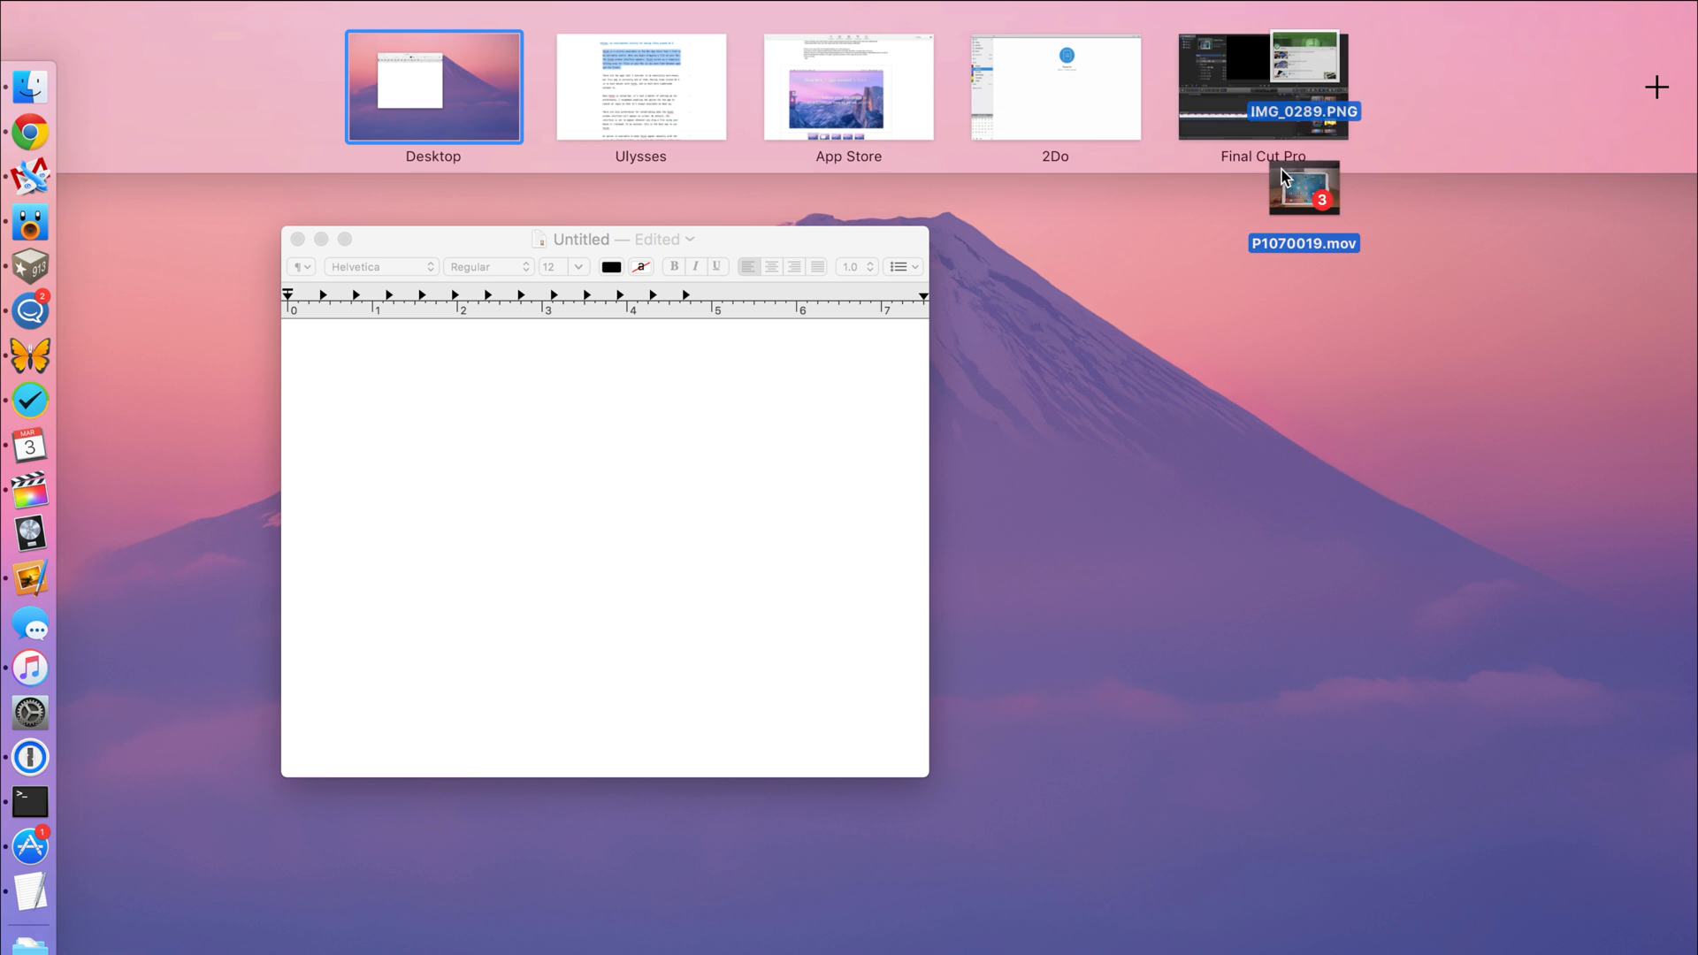
- Drop the three dragged desktop files onto the Final Cut Pro space thumbnail
left_click(1261, 86)
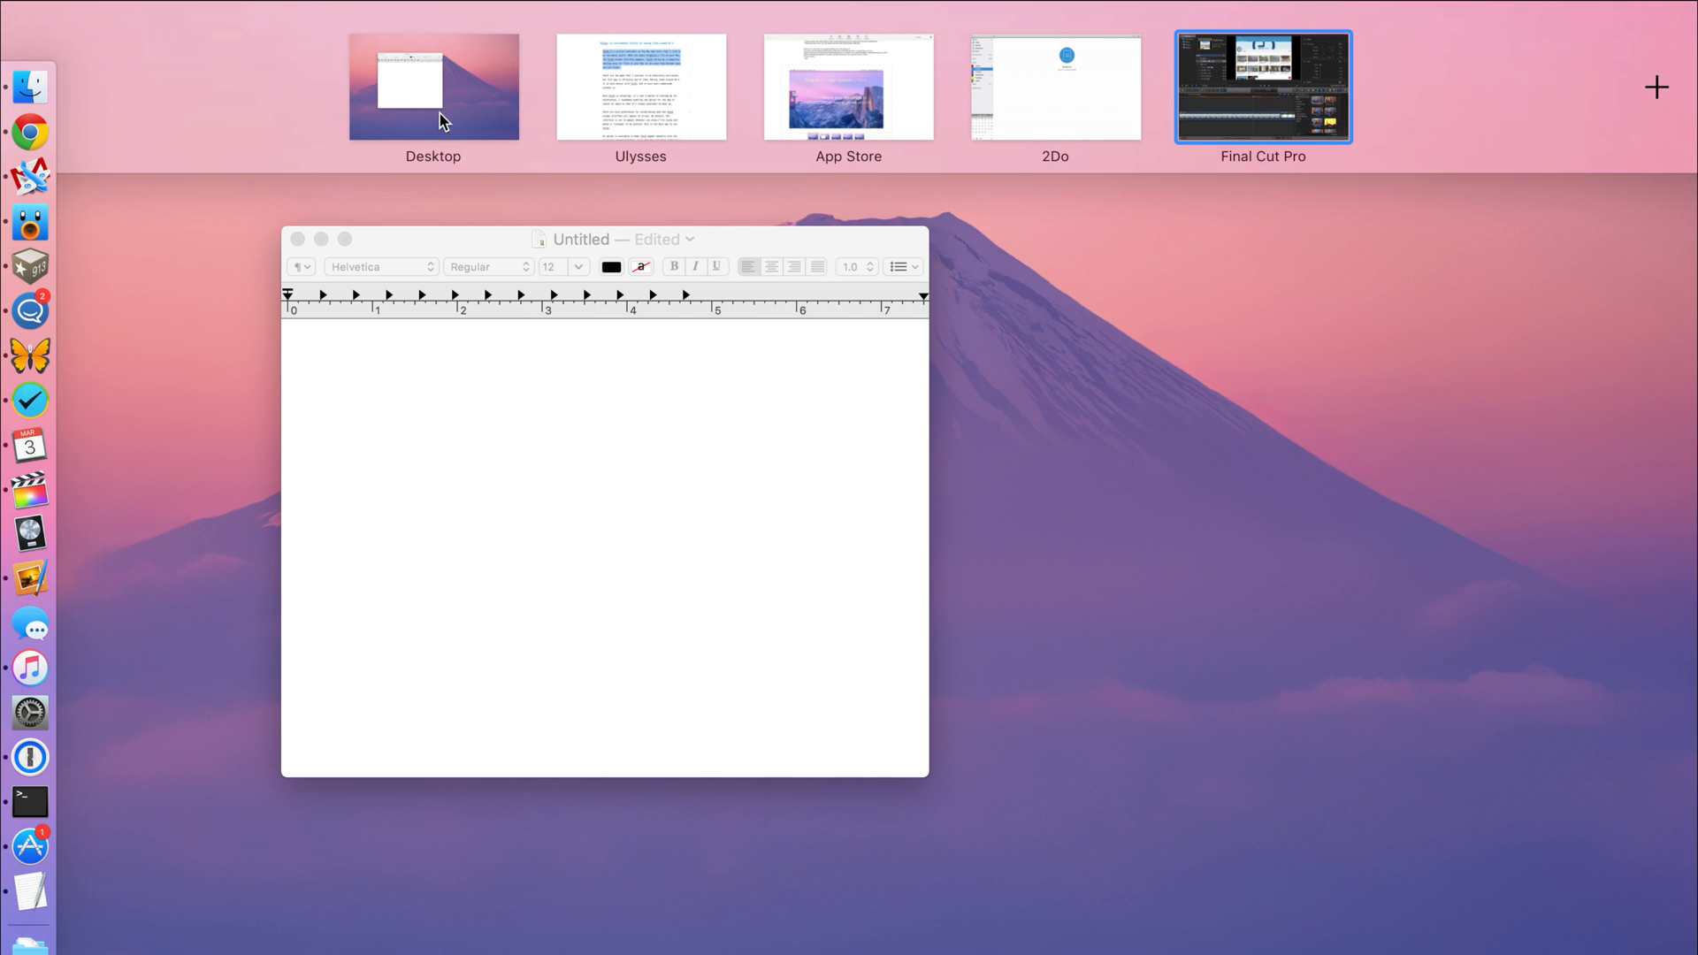
- Switch back to the Desktop space holding the TextEdit window
left_click(640, 87)
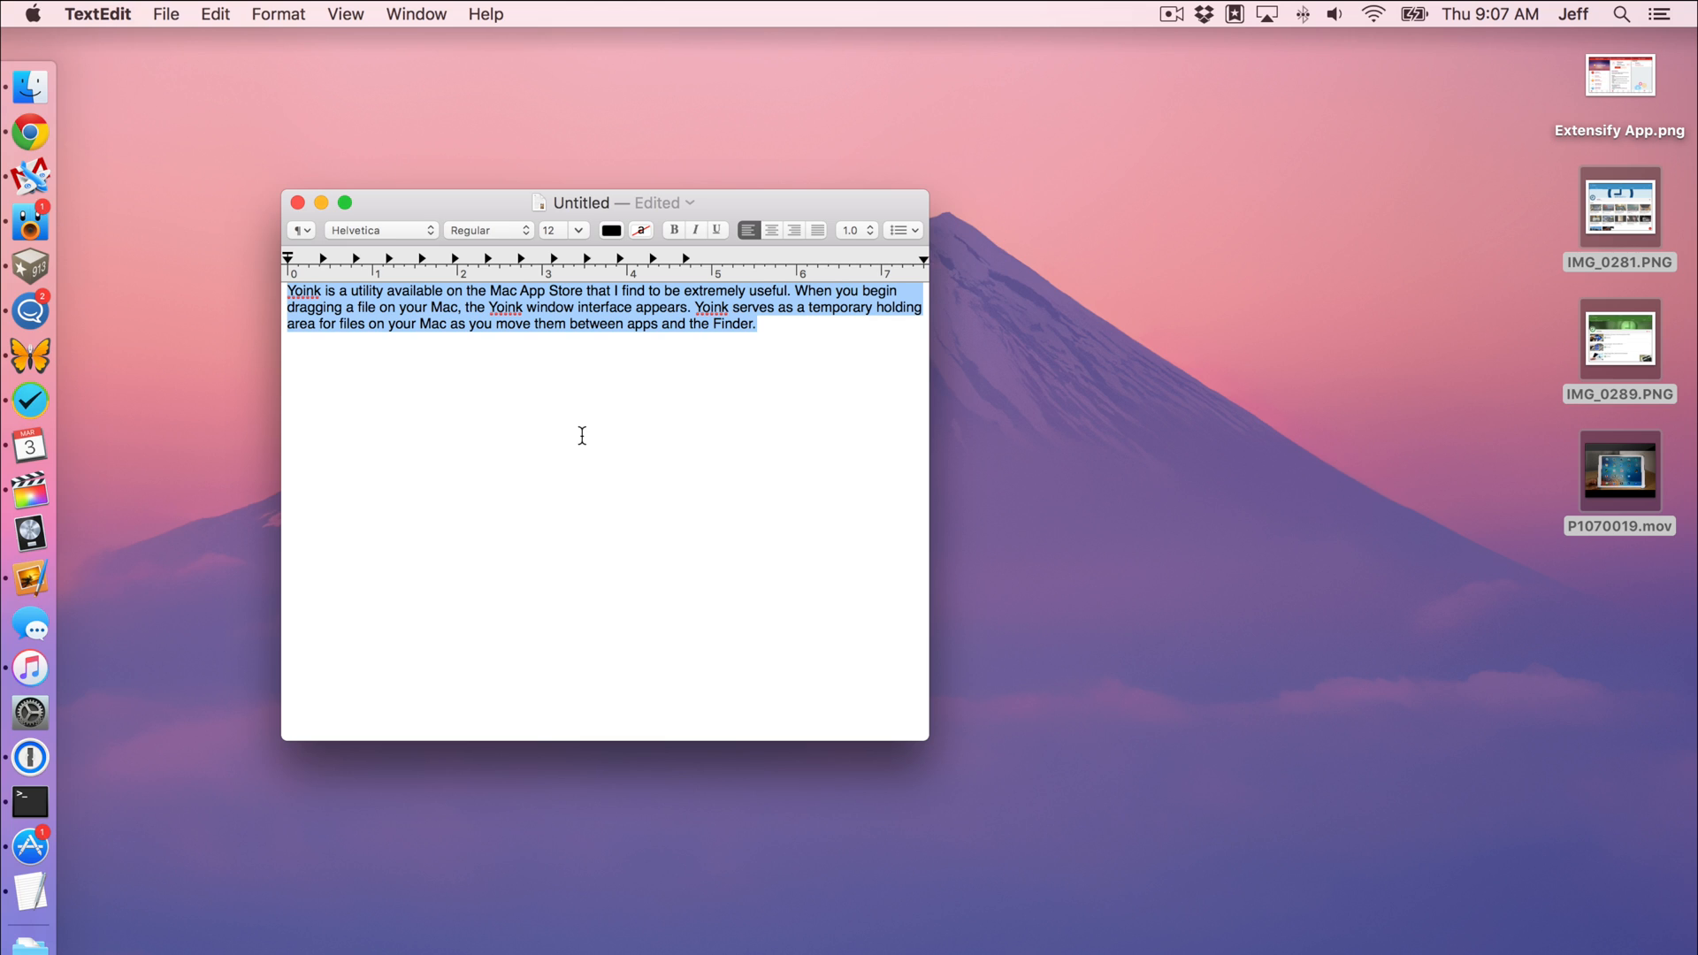
mouse_move(768, 364)
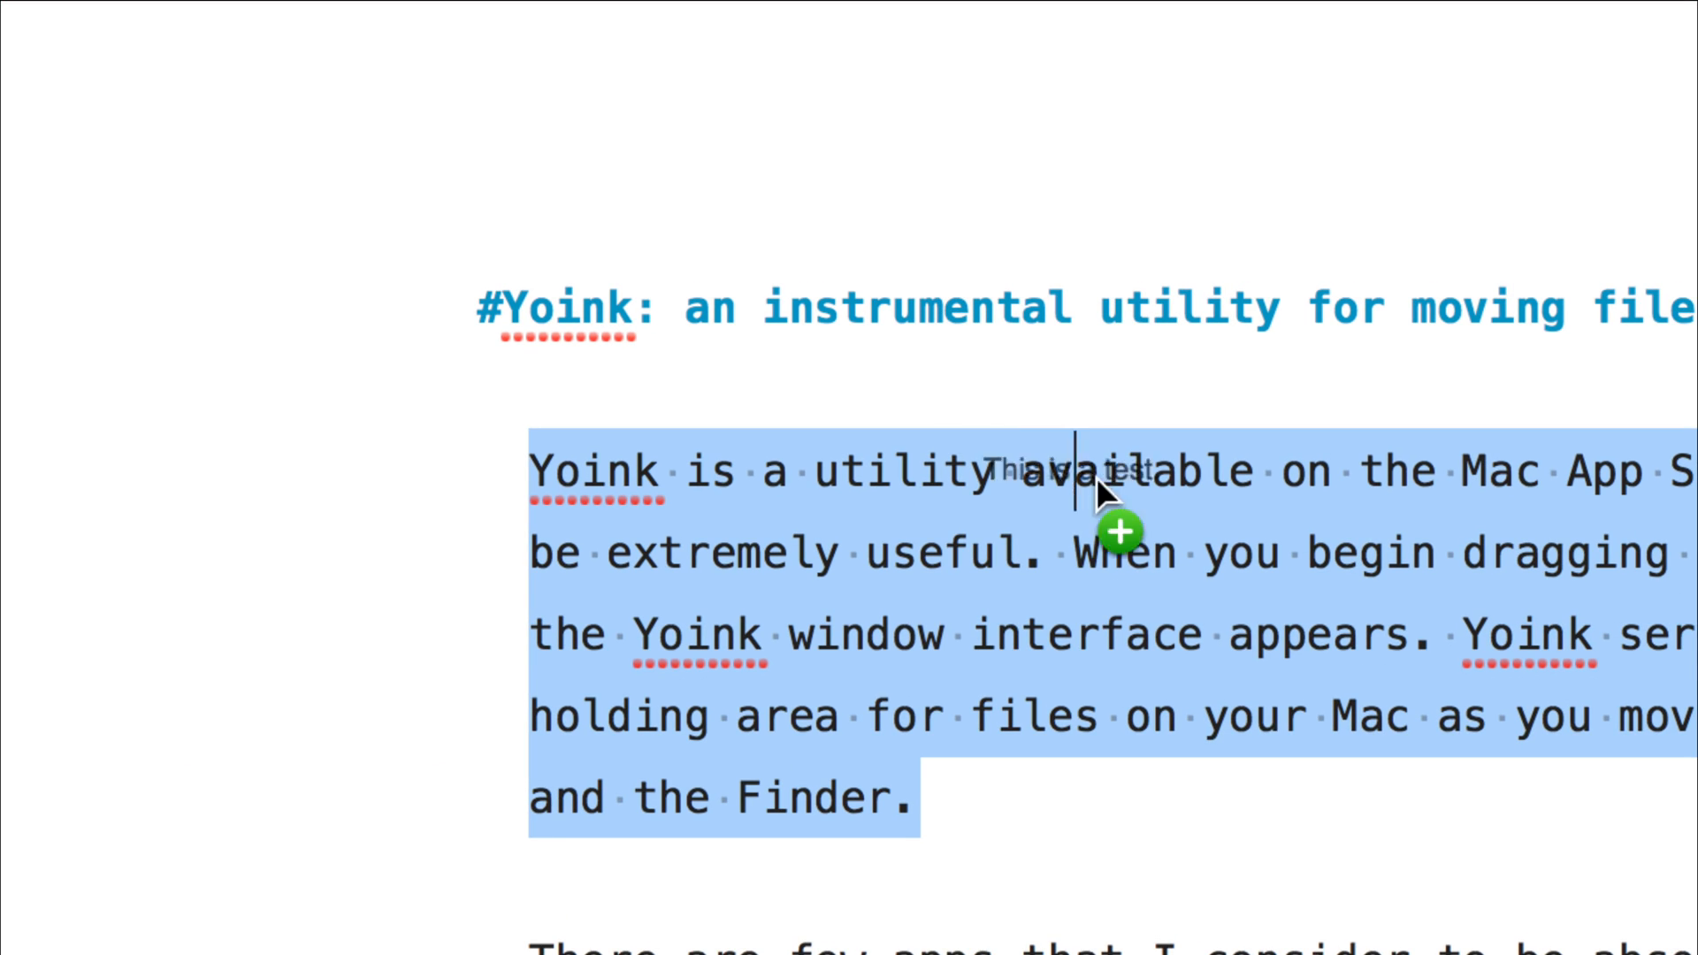
- Add the line 'This is a test.' below the Yoink paragraph and deselect it
type("This is a test.")
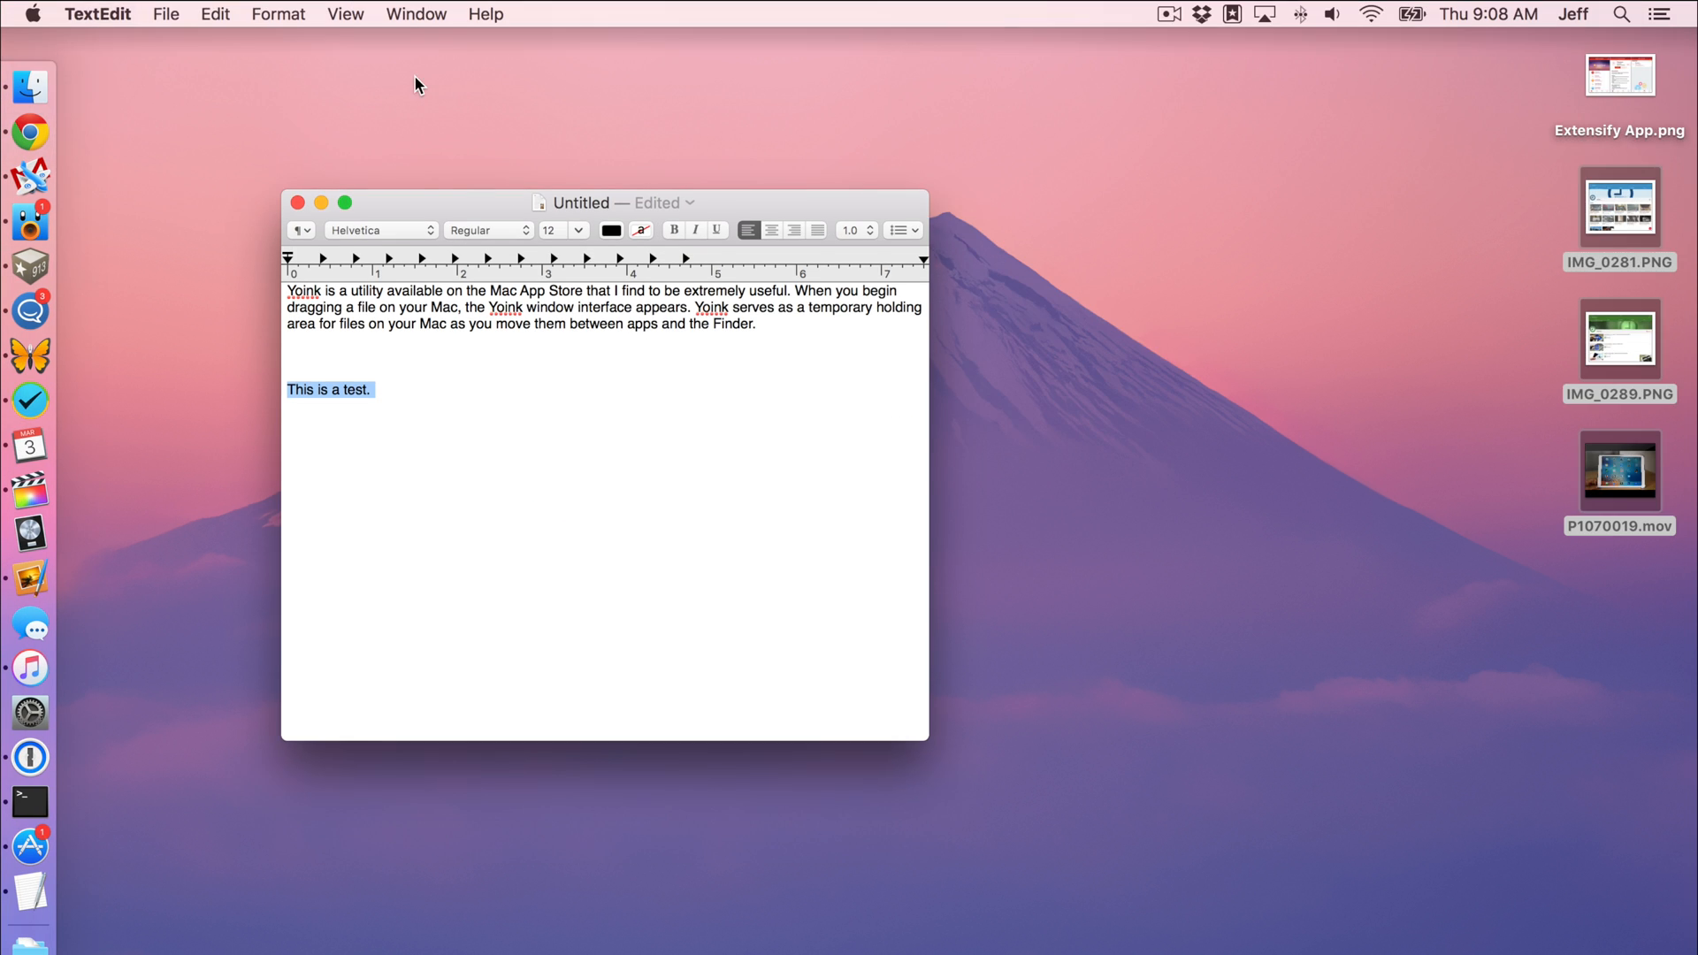
left_click(724, 607)
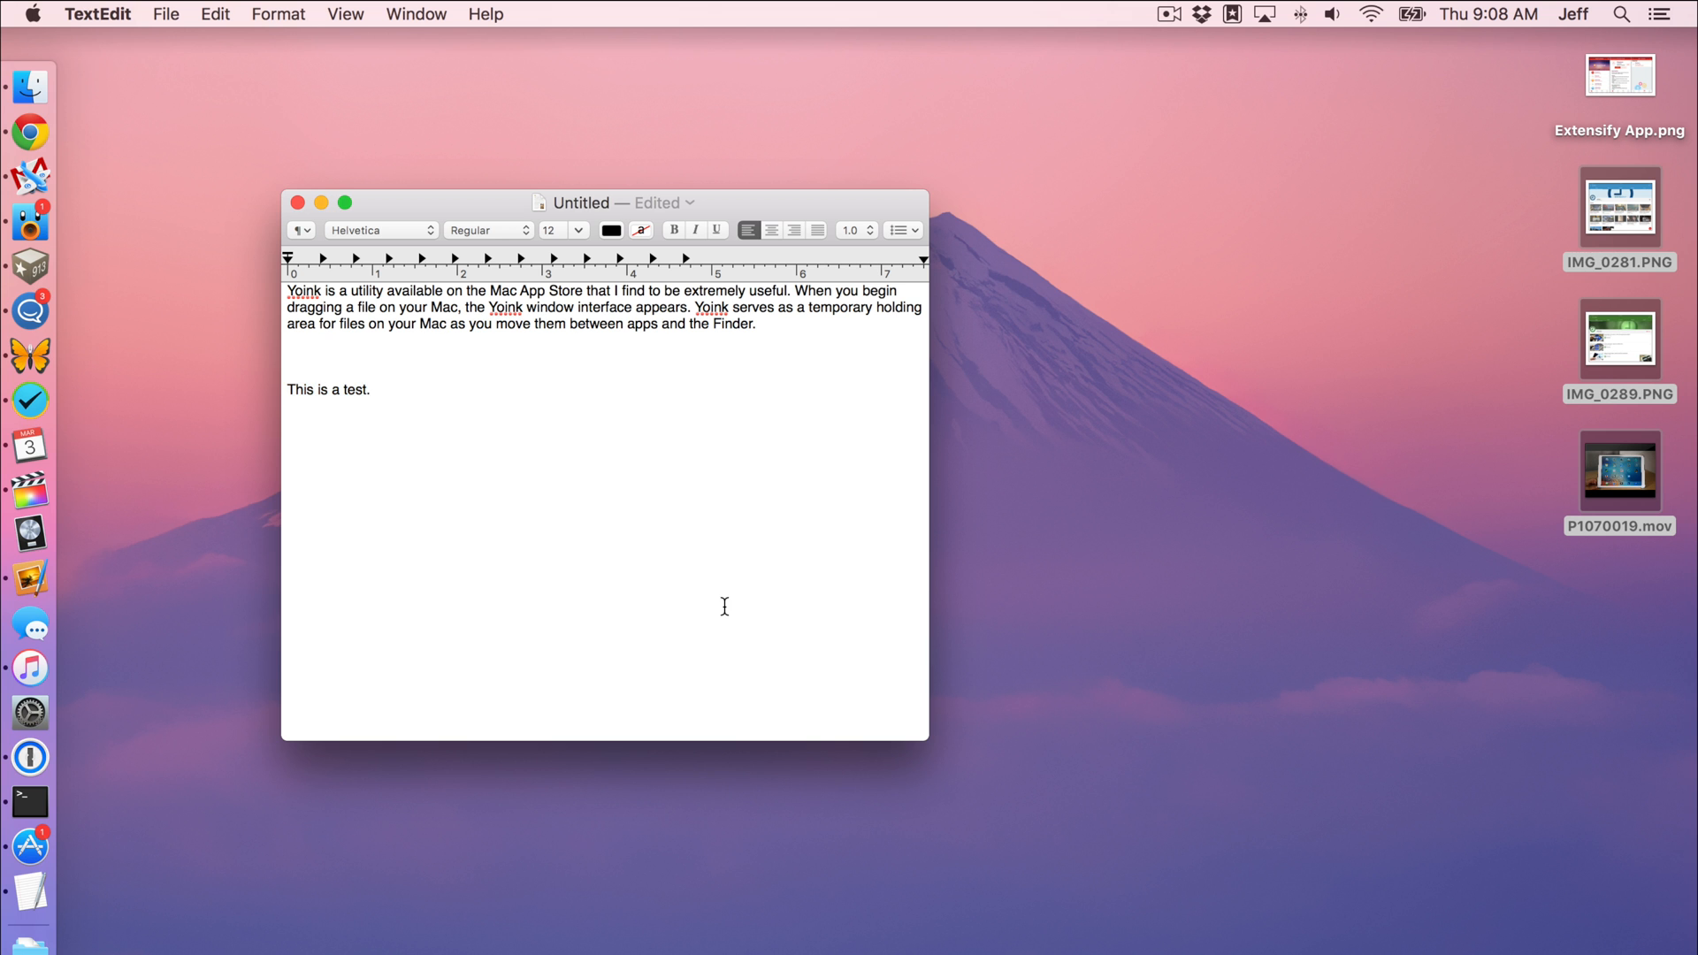